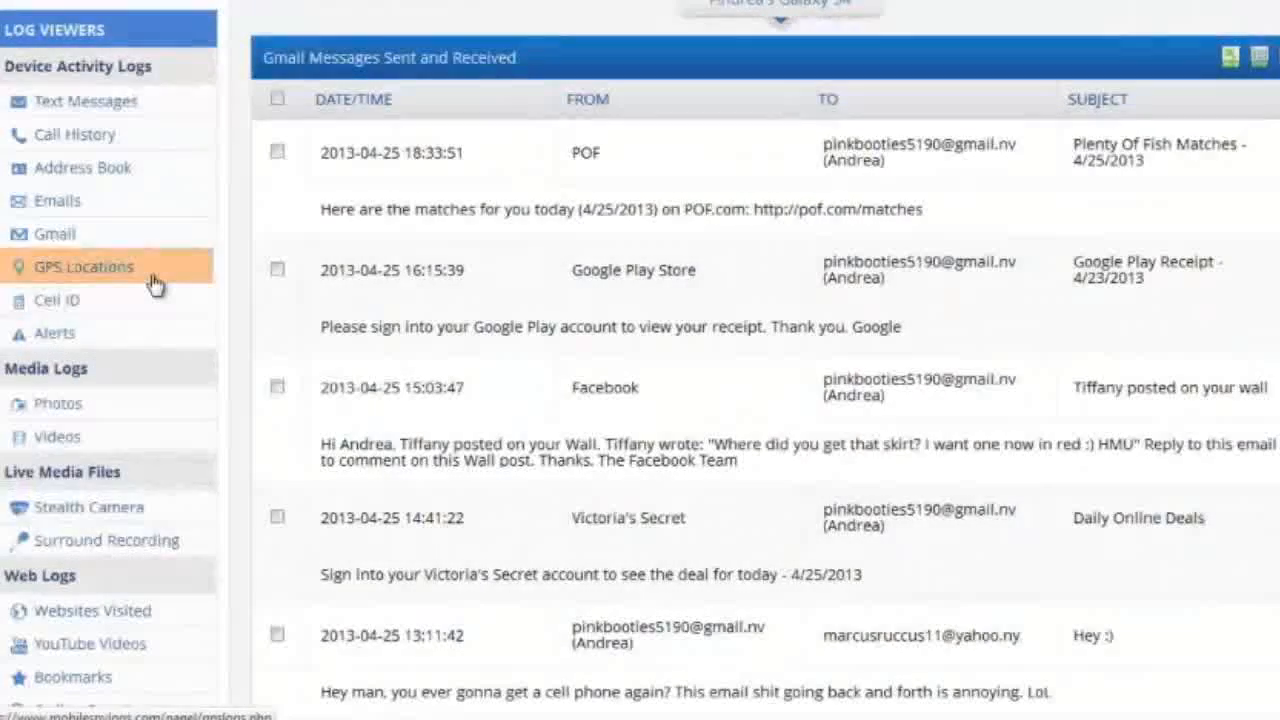
- Open the GPS Locations log to see tracked coordinates with timestamps
{"action": "left_click", "coordinate": [83, 266]}
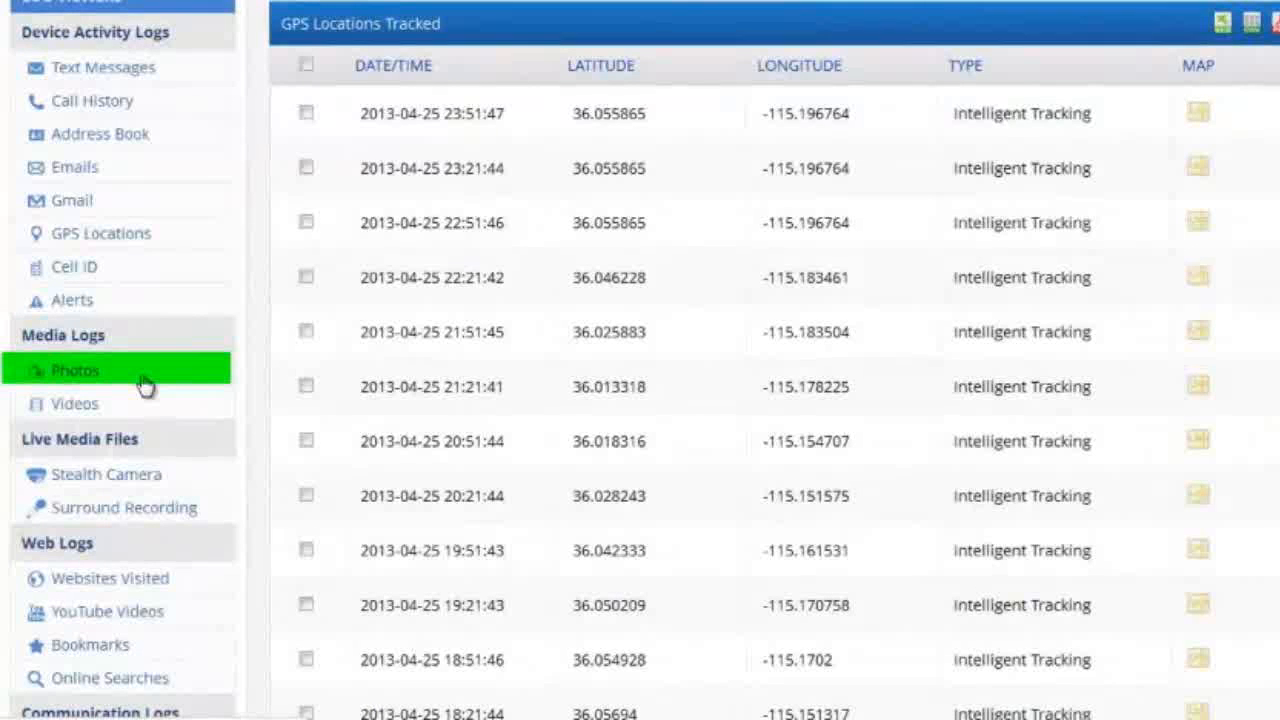
- Open the Photos media log showing the dated grid of snapped pictures
{"action": "left_click", "coordinate": [75, 370]}
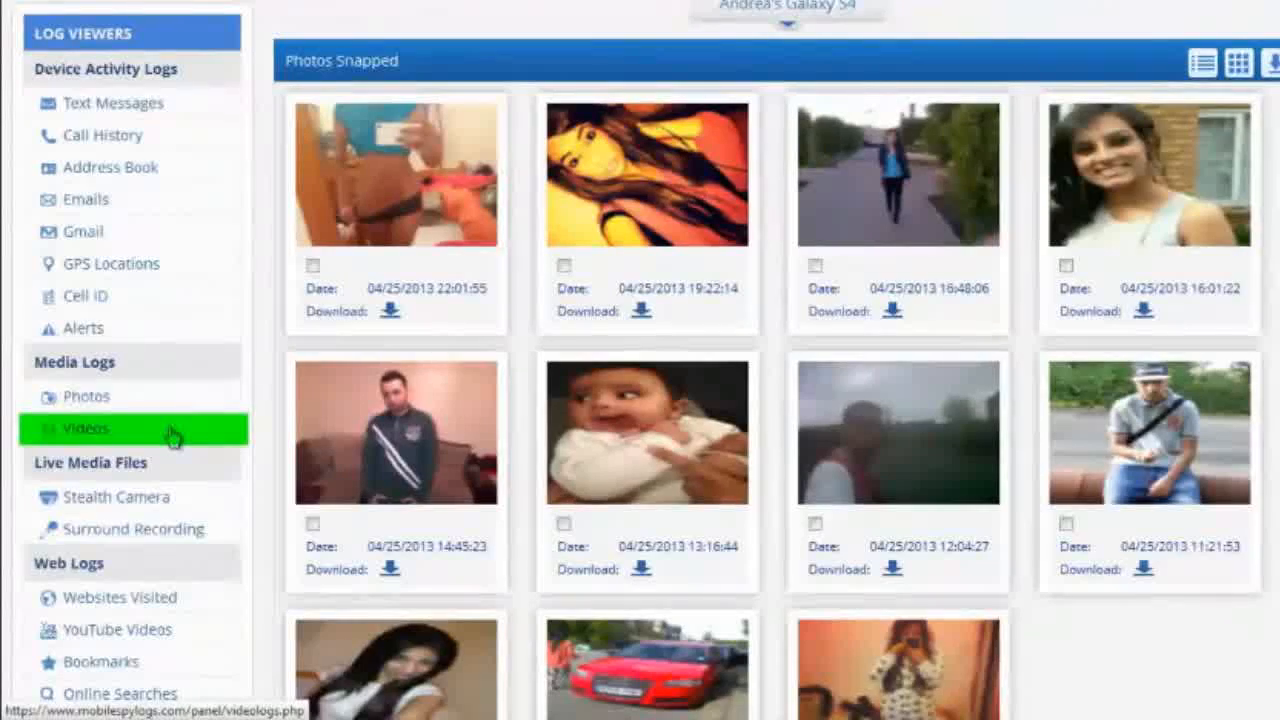
- Open the Videos media log listing the four recorded phone videos
{"action": "left_click", "coordinate": [85, 428]}
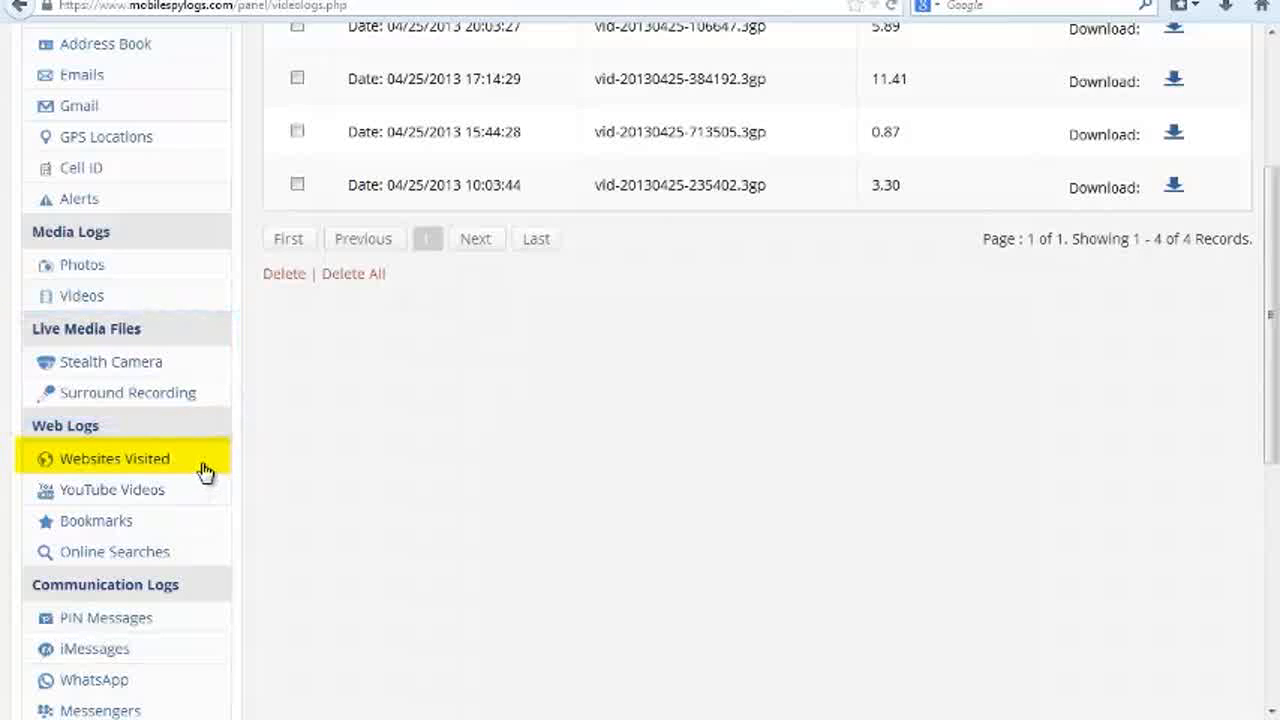
{"action": "mouse_move", "coordinate": [198, 469]}
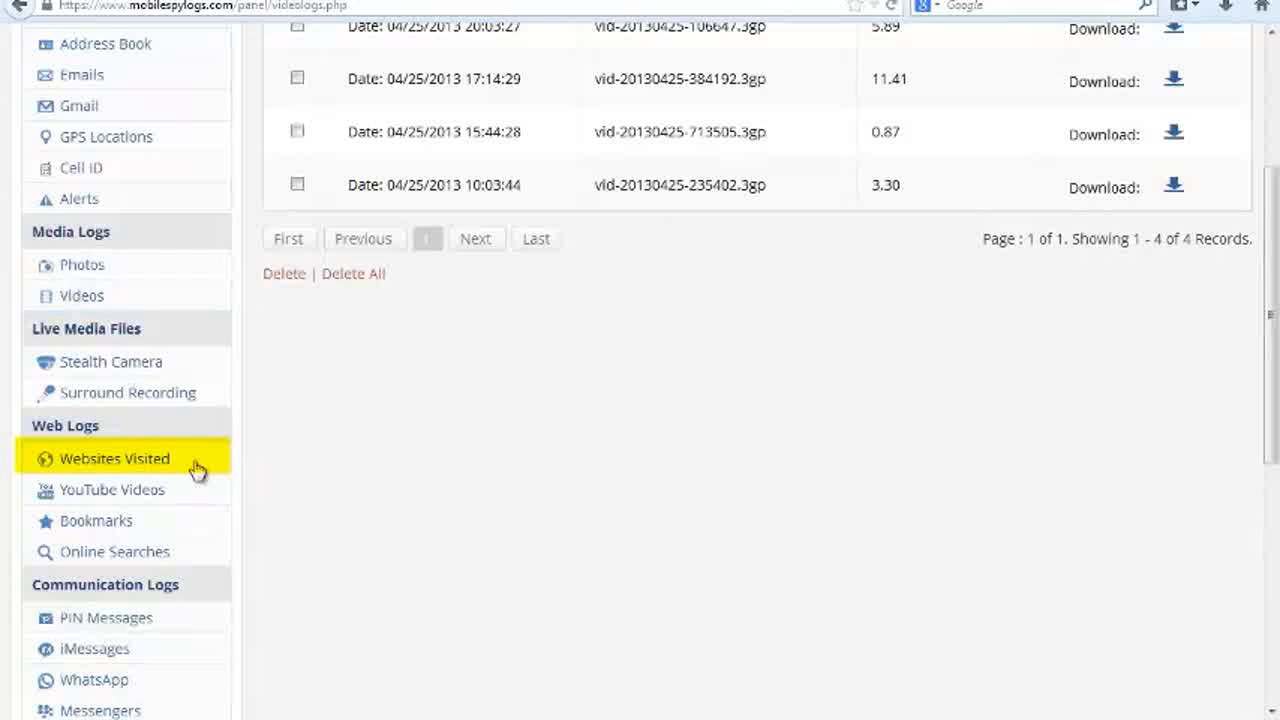
- Load the Websites Visited log and scroll through the browsed URLs
{"action": "left_click", "coordinate": [114, 458]}
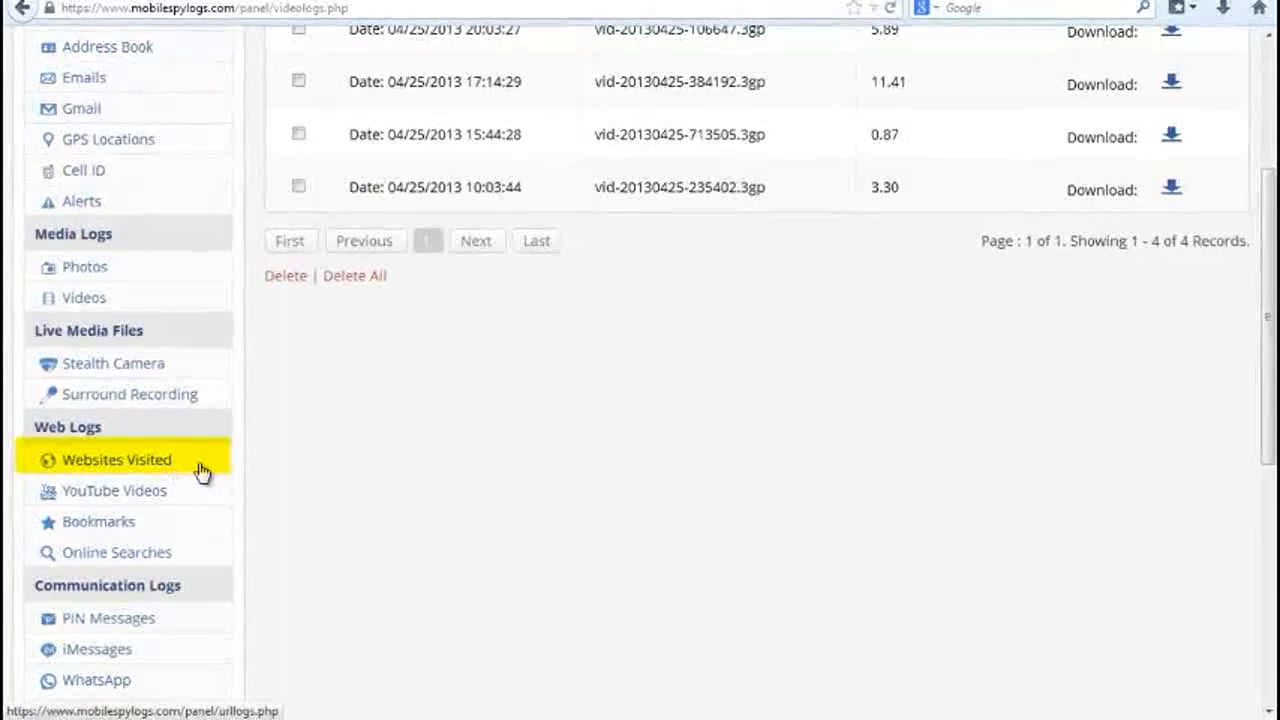
{"action": "mouse_move", "coordinate": [180, 473]}
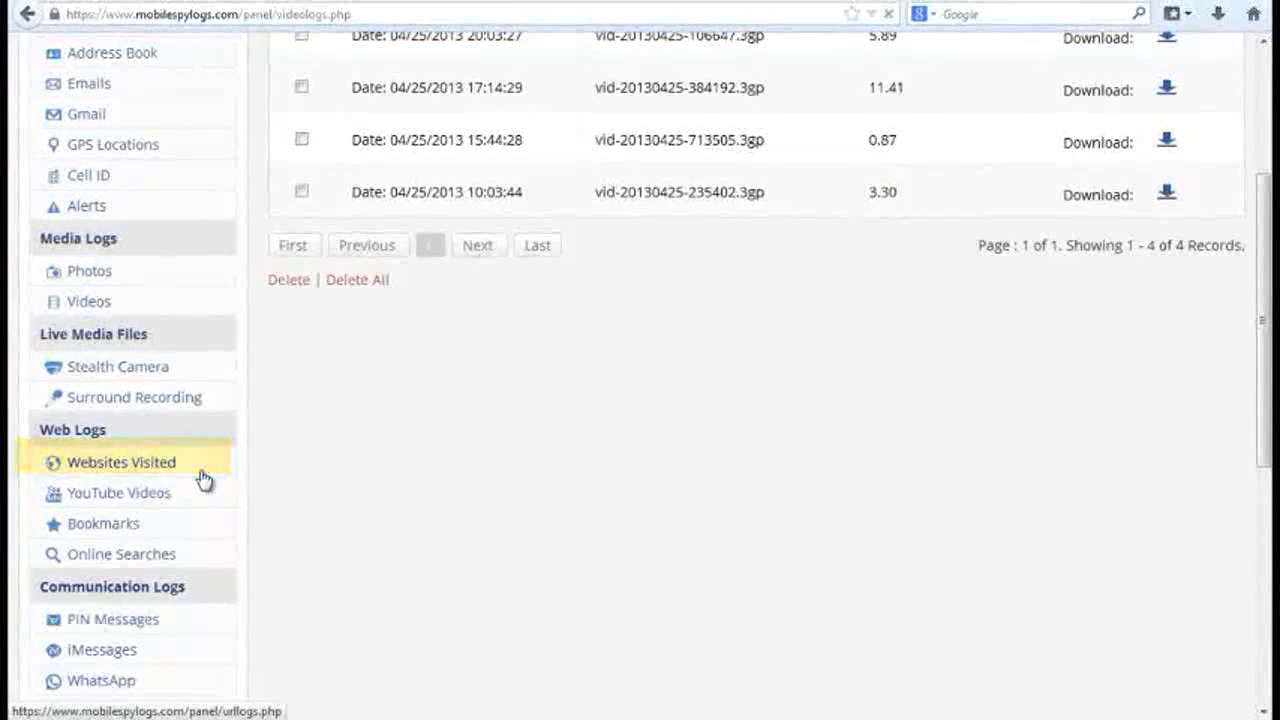
{"action": "left_click", "coordinate": [121, 461]}
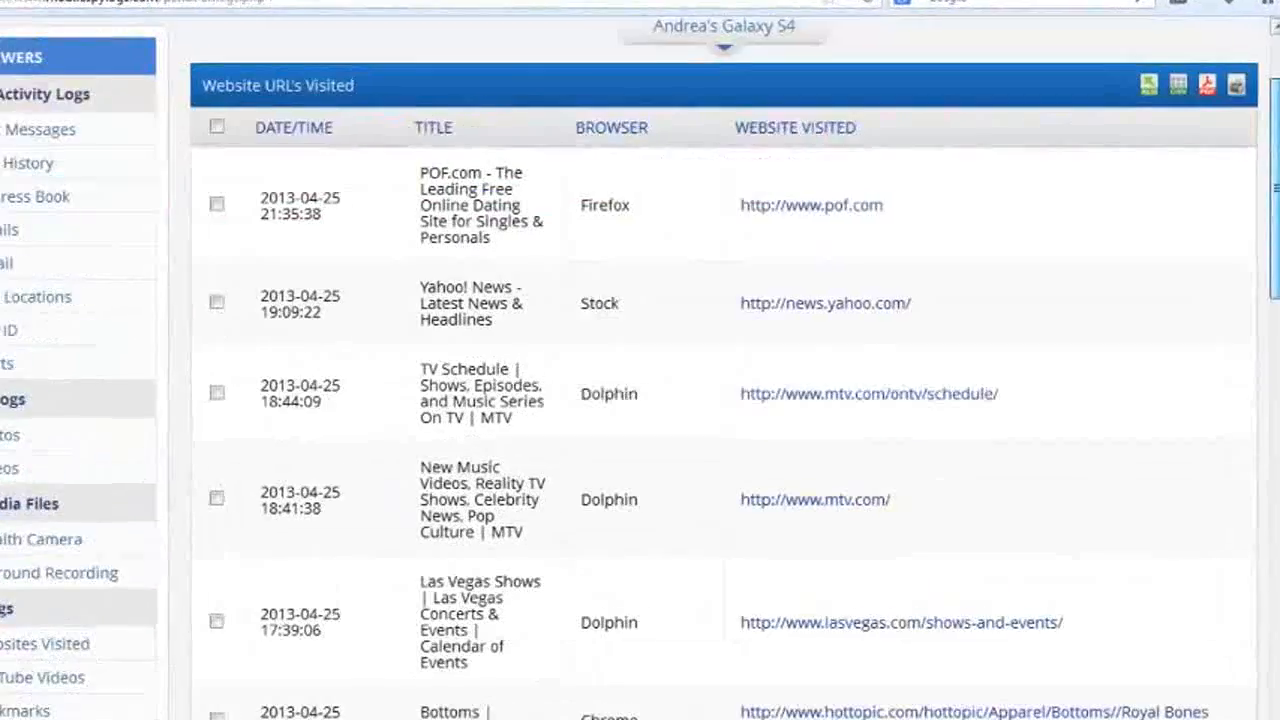
{"action": "scroll", "scroll_direction": "down", "scroll_amount": 3}
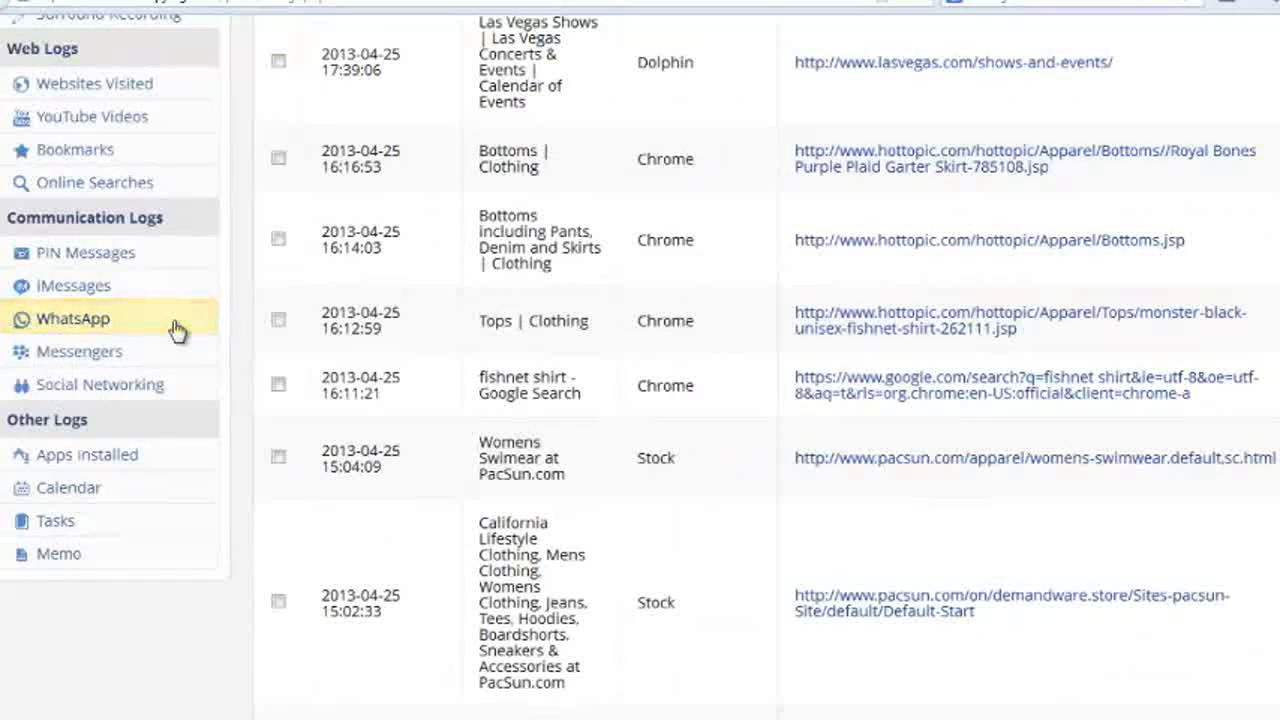
- Open the WhatsApp log and scroll through the ten sent and received chats
{"action": "left_click", "coordinate": [72, 318]}
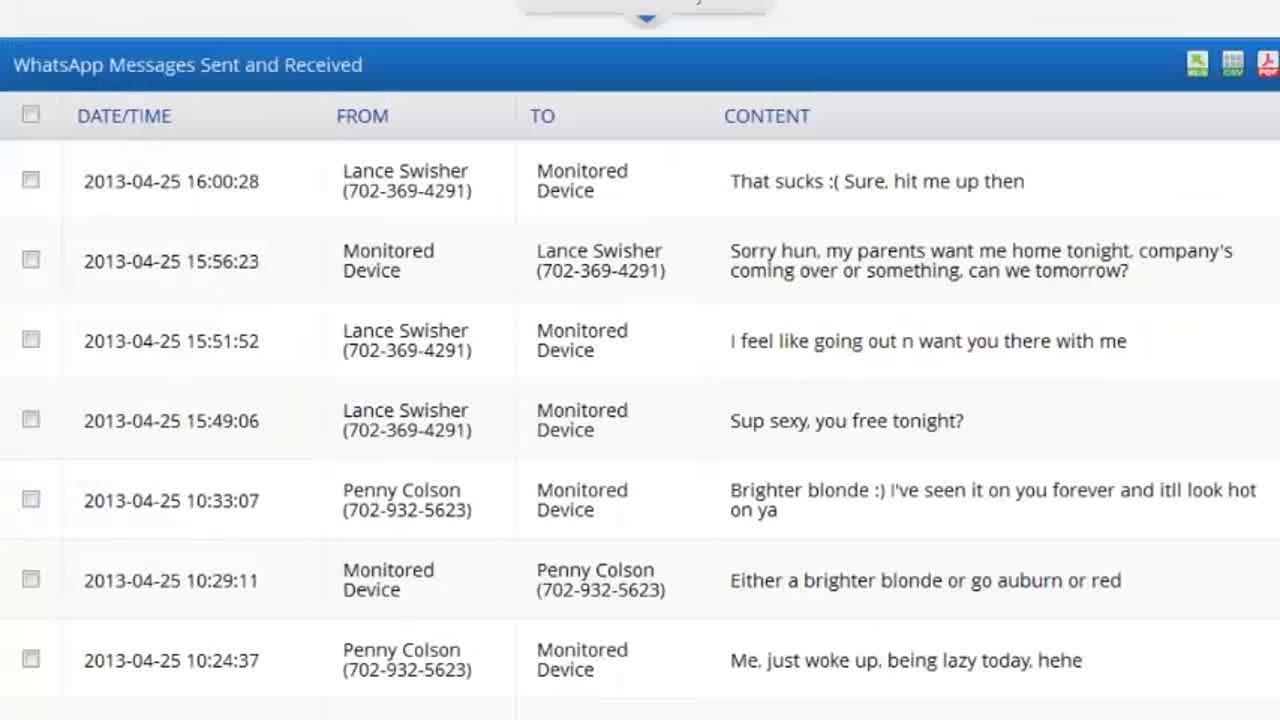
{"action": "scroll", "scroll_direction": "down", "scroll_amount": 3}
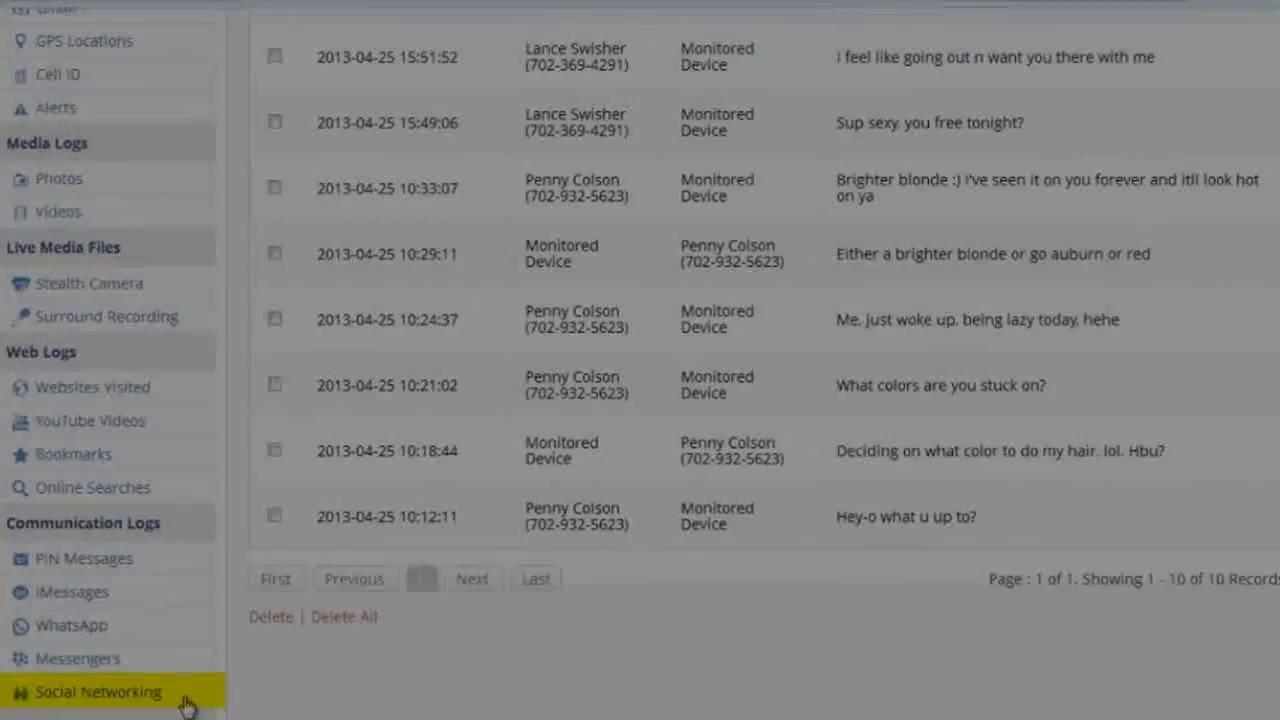
- Open Social Networking and scroll through the Facebook conversations
{"action": "left_click", "coordinate": [98, 691]}
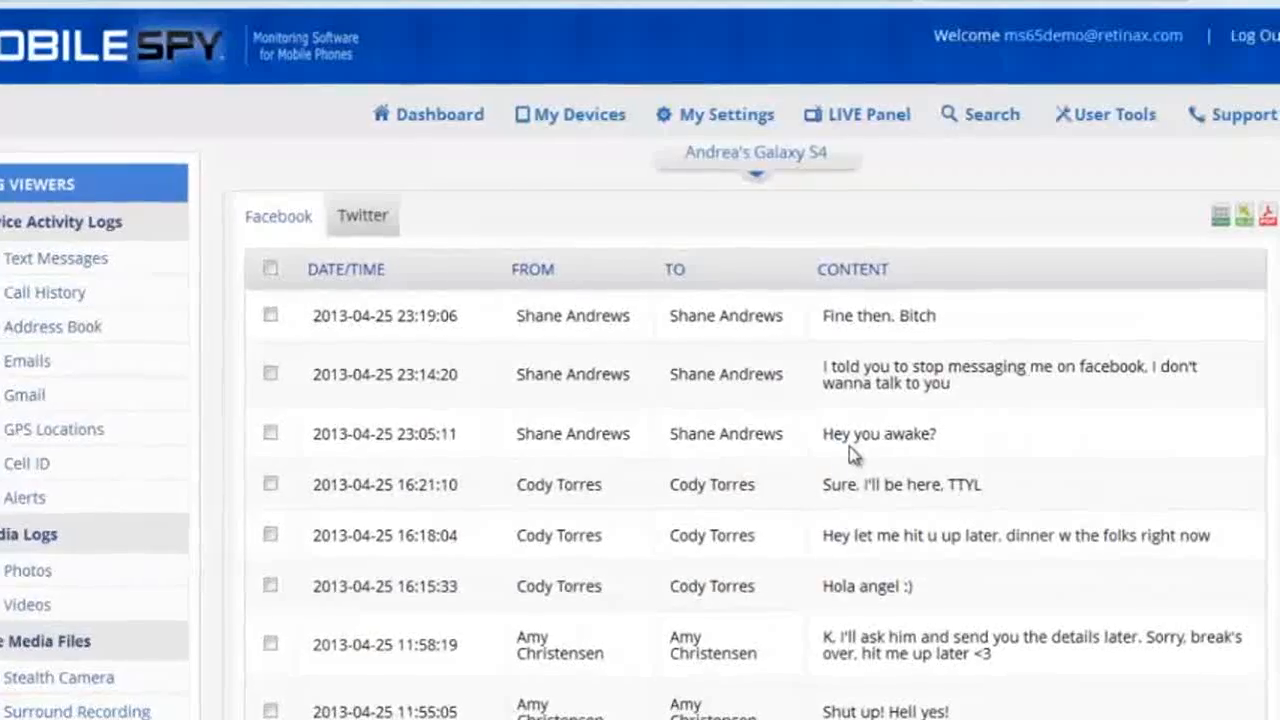
{"action": "scroll", "scroll_direction": "down", "scroll_amount": 3}
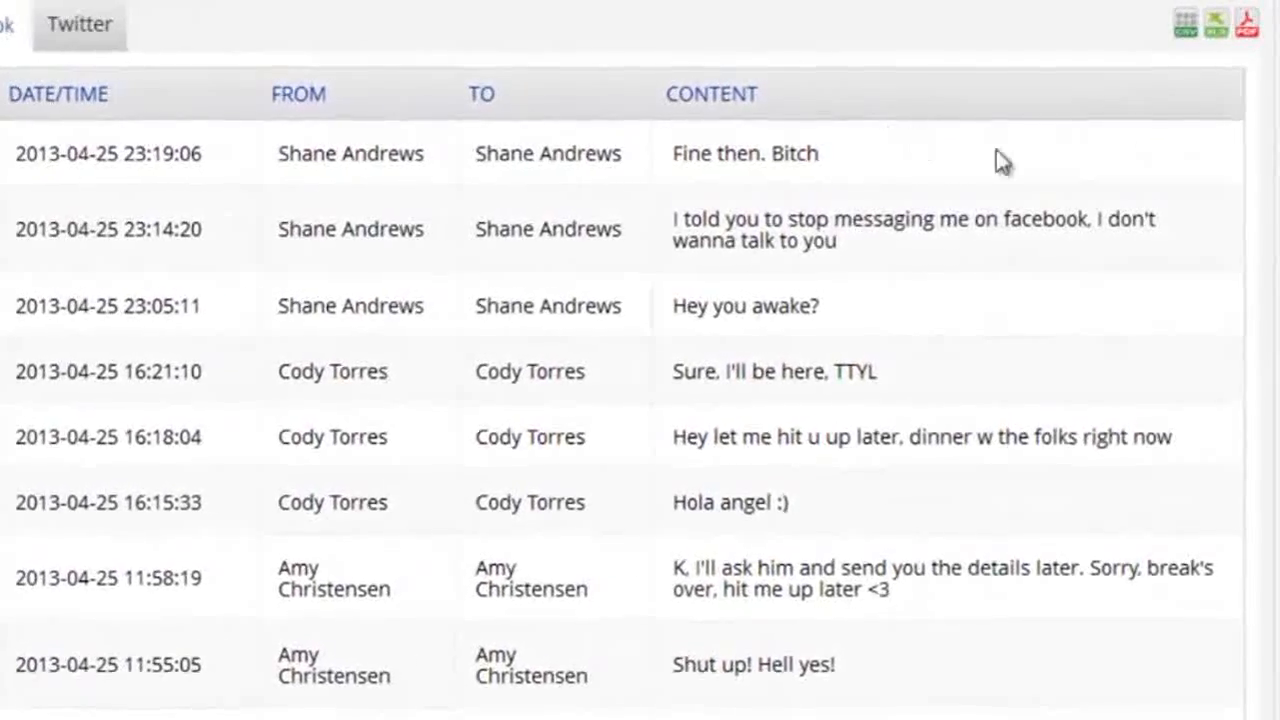
{"action": "scroll", "scroll_direction": "down", "scroll_amount": 3}
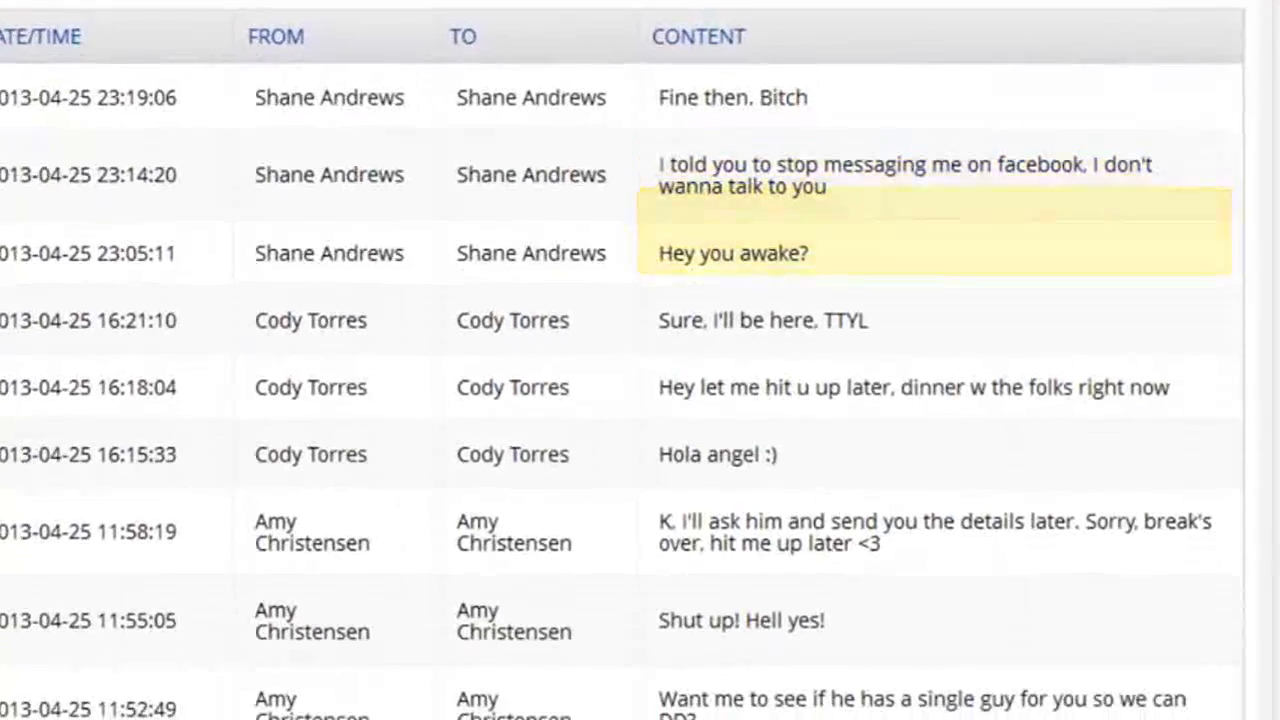
{"action": "scroll", "scroll_direction": "down", "scroll_amount": 3}
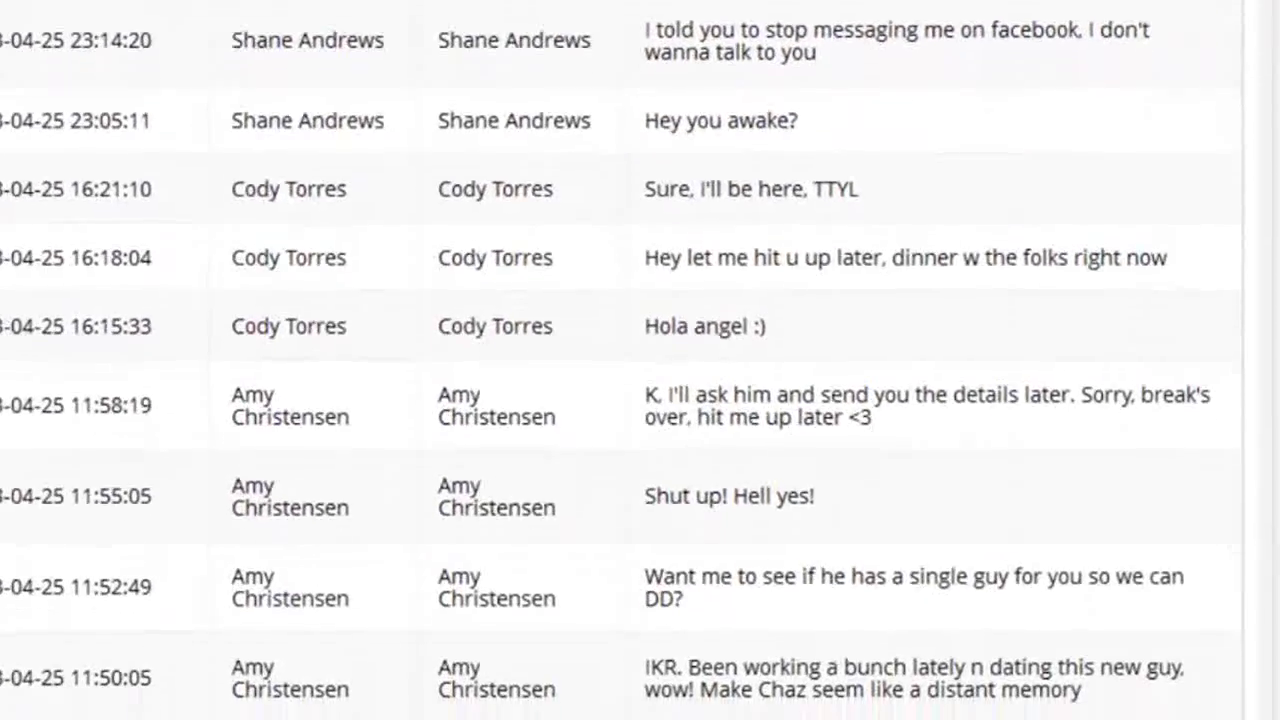